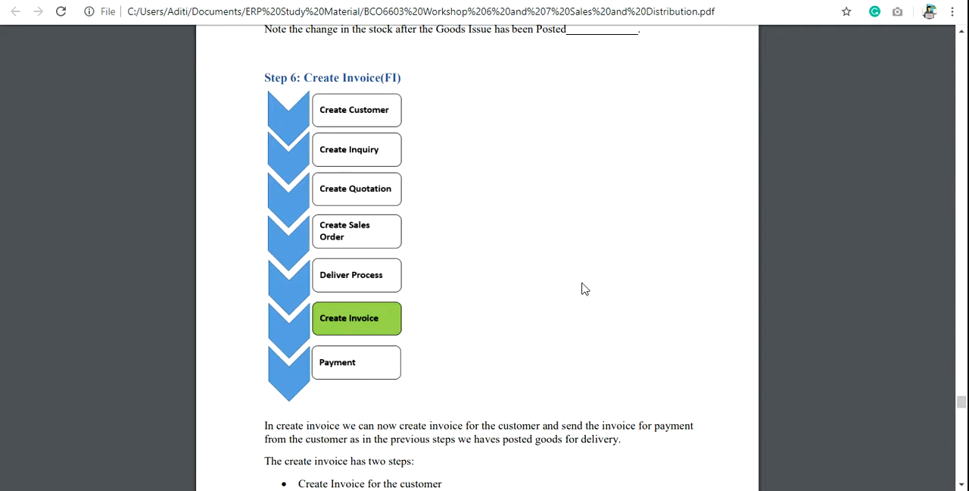
mouse_move(254, 463)
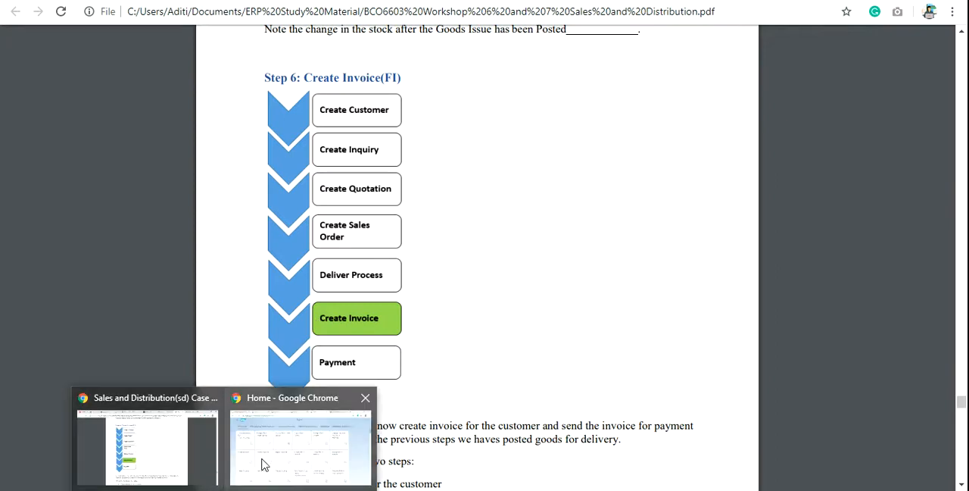
Step: Show the Sales and Distribution group on the Fiori home page, scrolled to the billing tiles
left_click(299, 446)
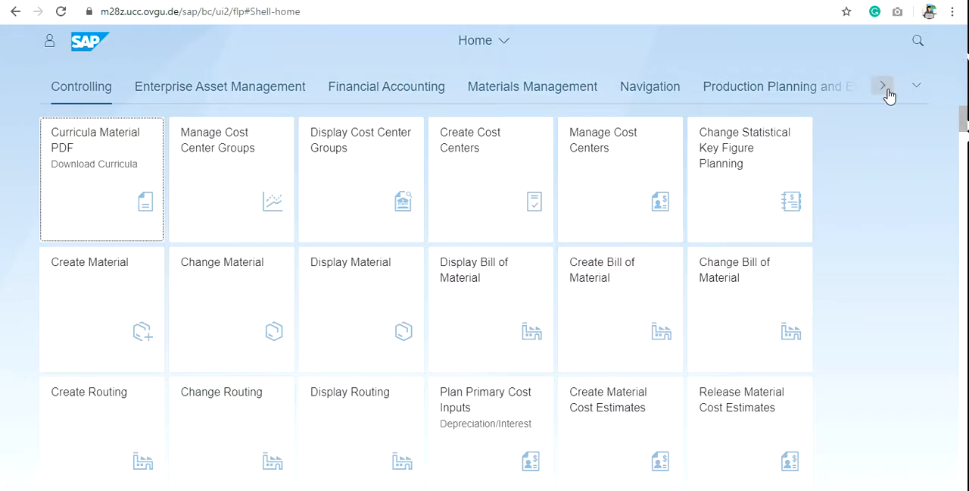
left_click(882, 85)
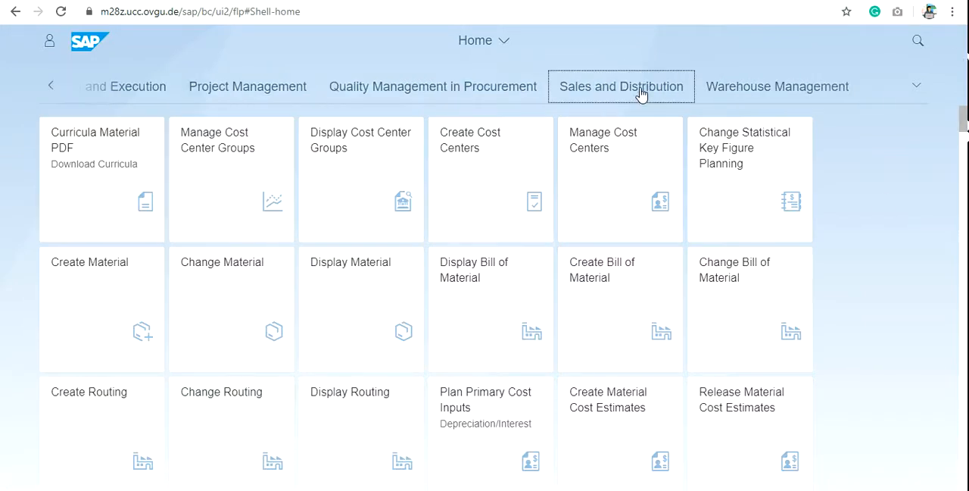
left_click(620, 86)
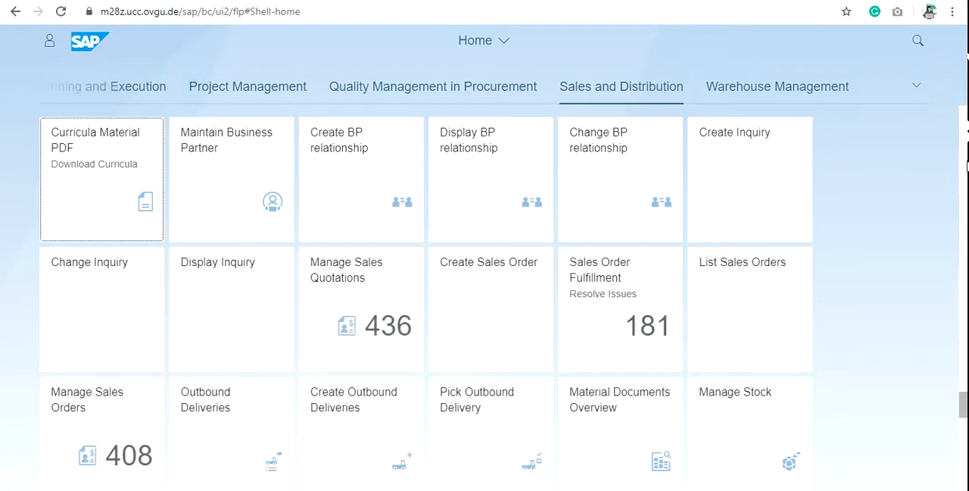
scroll("down", 3)
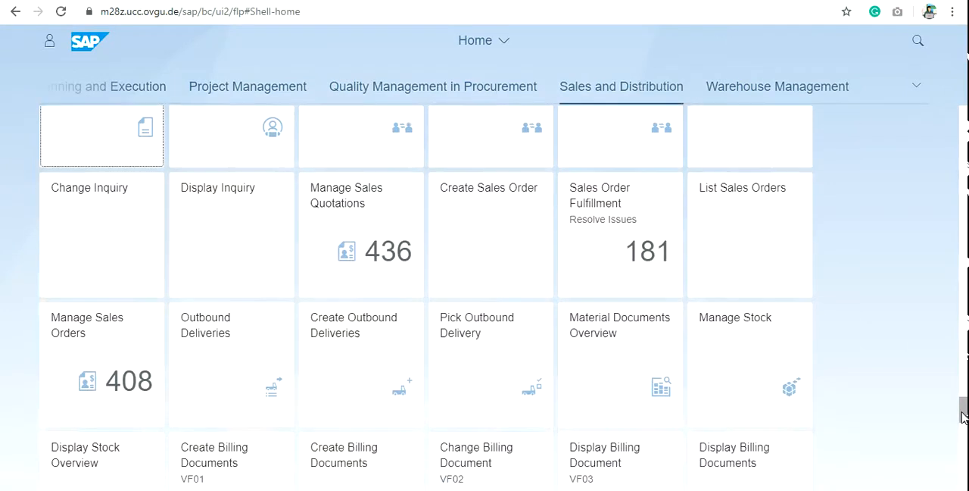
scroll("down", 3)
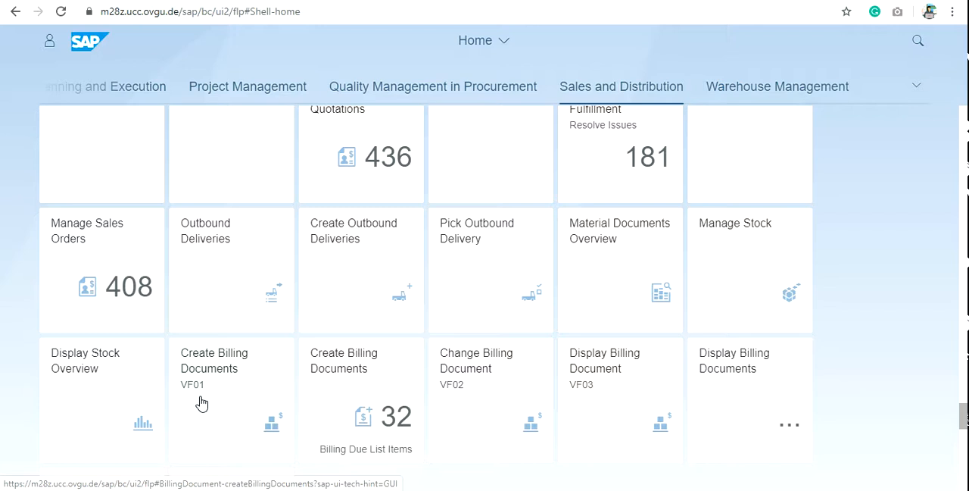
mouse_move(233, 400)
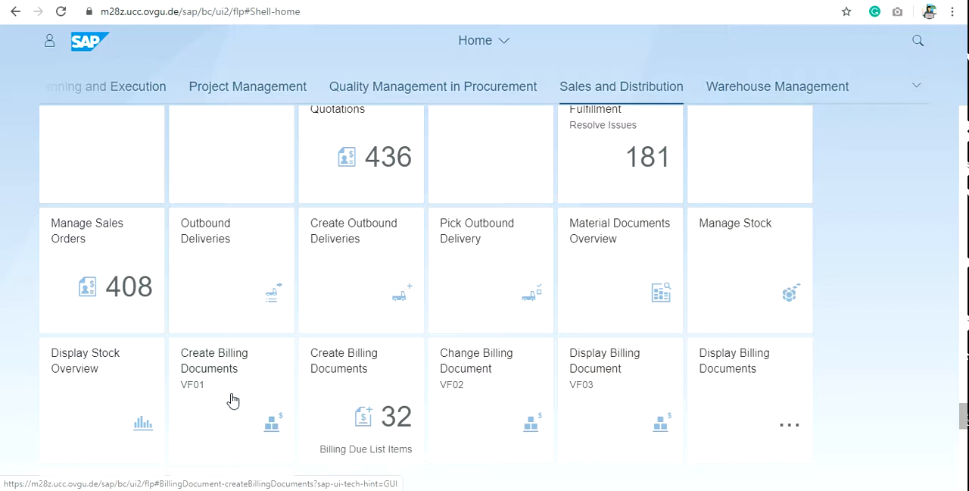
mouse_move(218, 405)
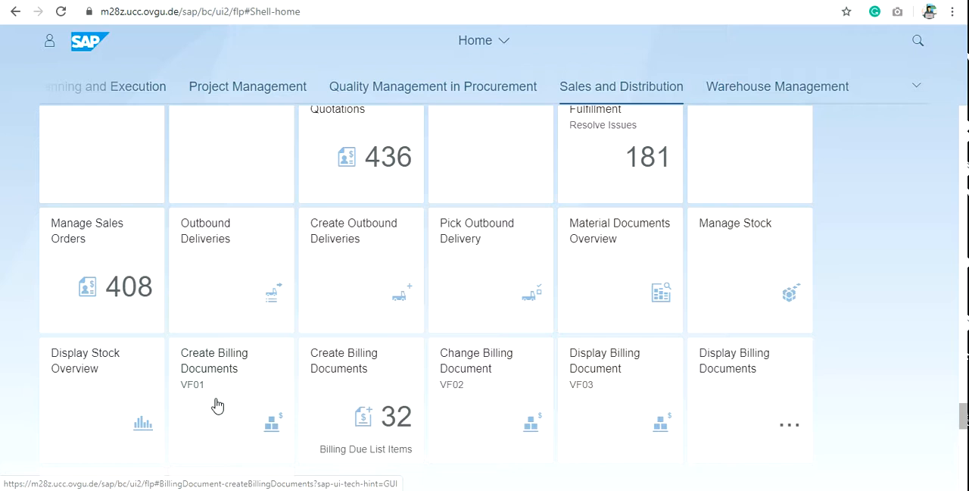
Step: Open Create Billing Documents (VF01) and search billing-relevant deliveries for 25779
left_click(215, 368)
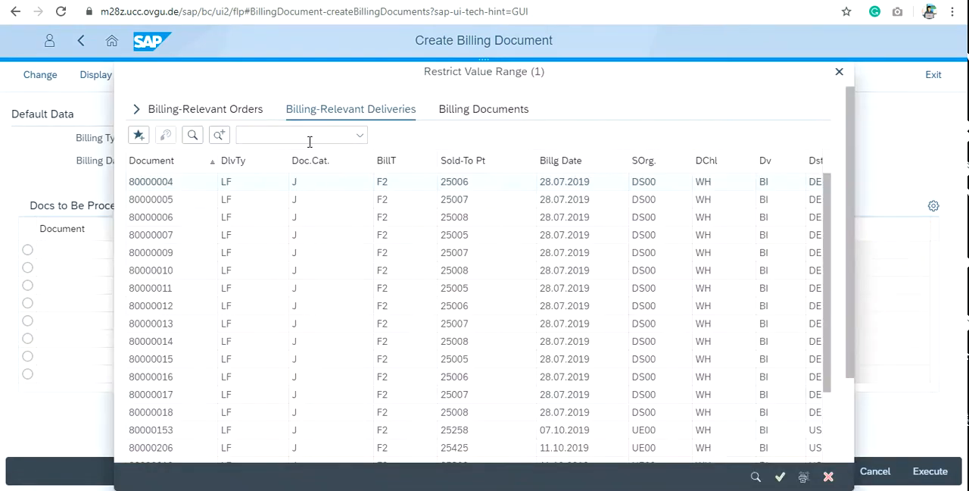
left_click(299, 135)
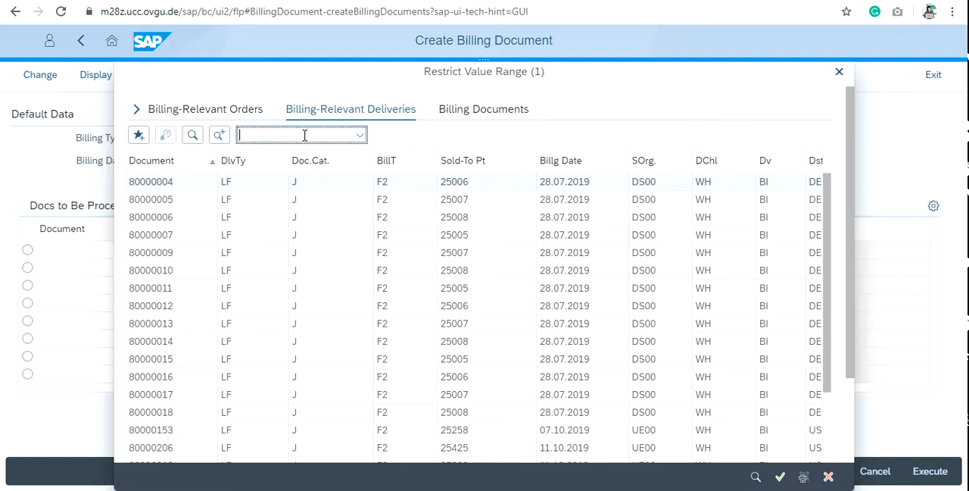
type("25779")
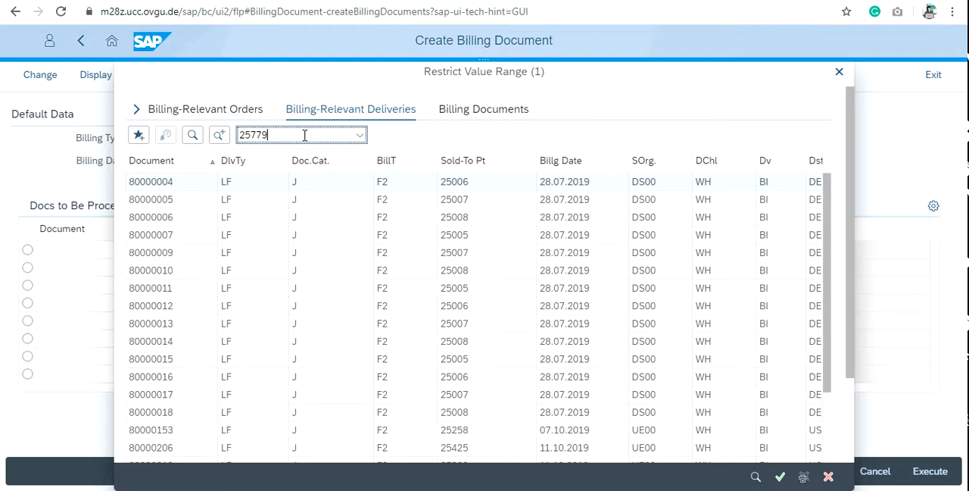
left_click(359, 135)
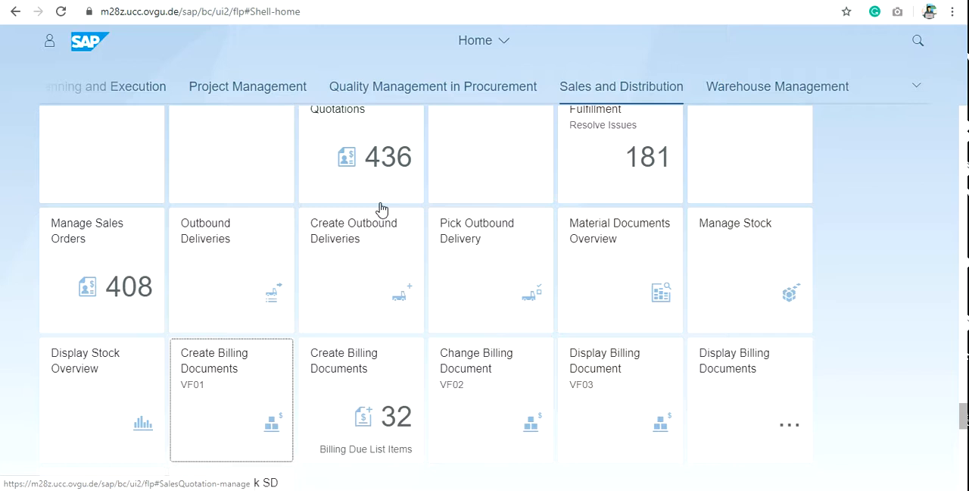
mouse_move(547, 190)
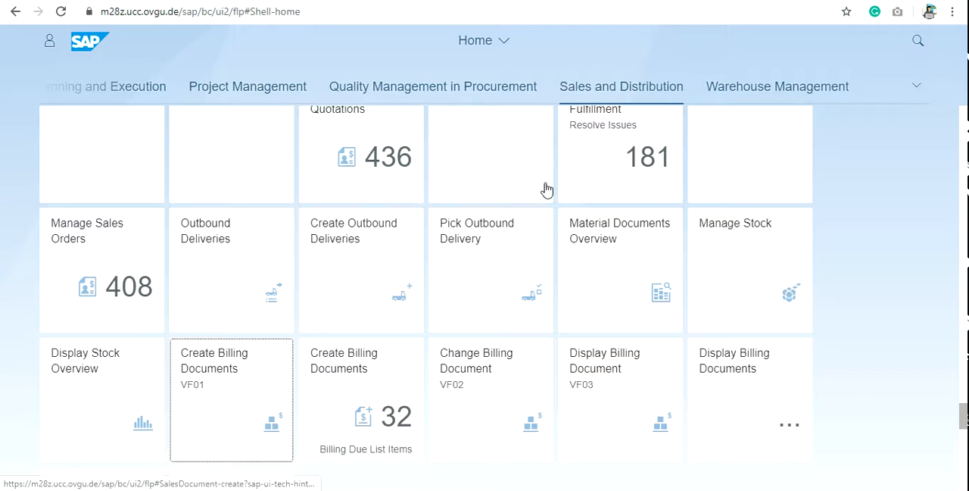
mouse_move(470, 383)
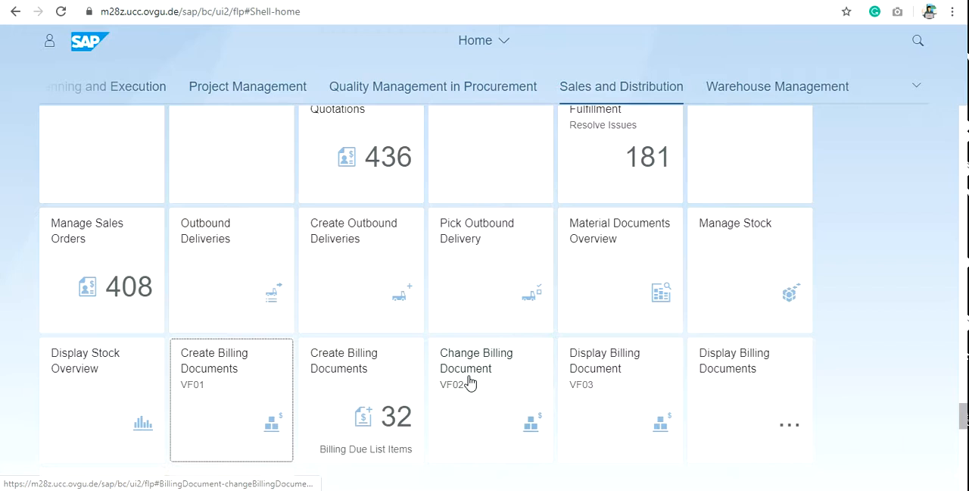
Step: Open the Change Billing Document (VF02) app
left_click(476, 368)
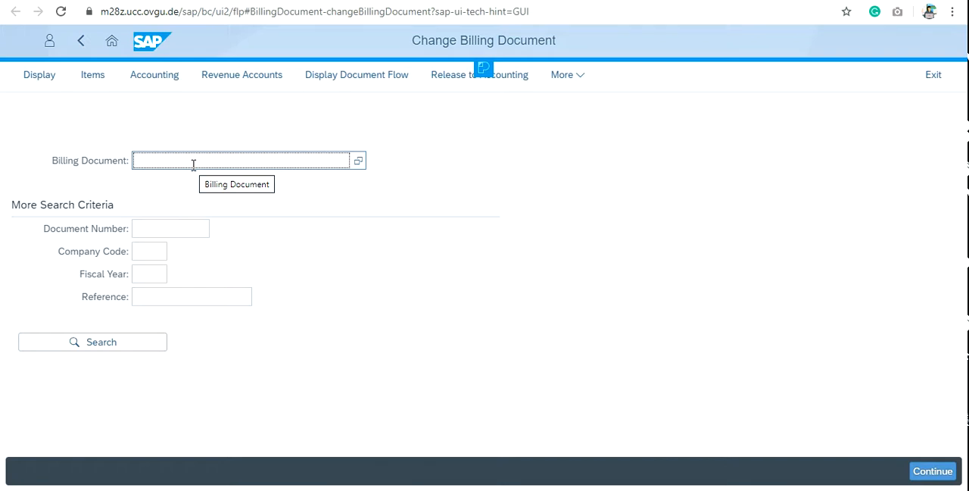
mouse_move(183, 219)
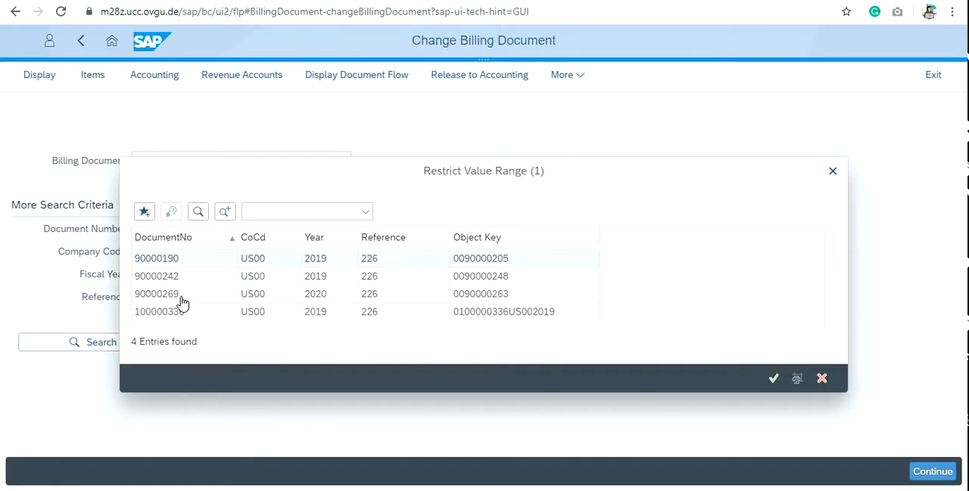
Step: Open the 2020 billing document, invoice 90000263, in change mode
left_click(156, 294)
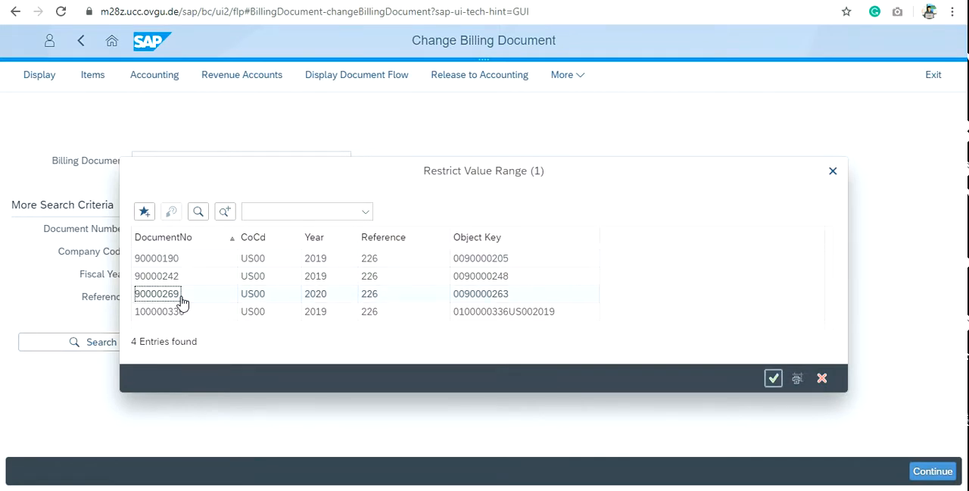
double_click(157, 293)
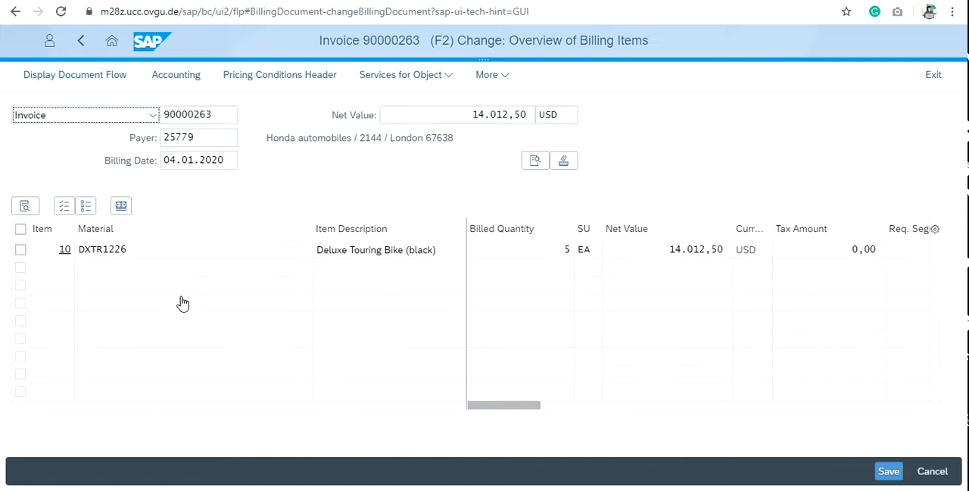
mouse_move(482, 159)
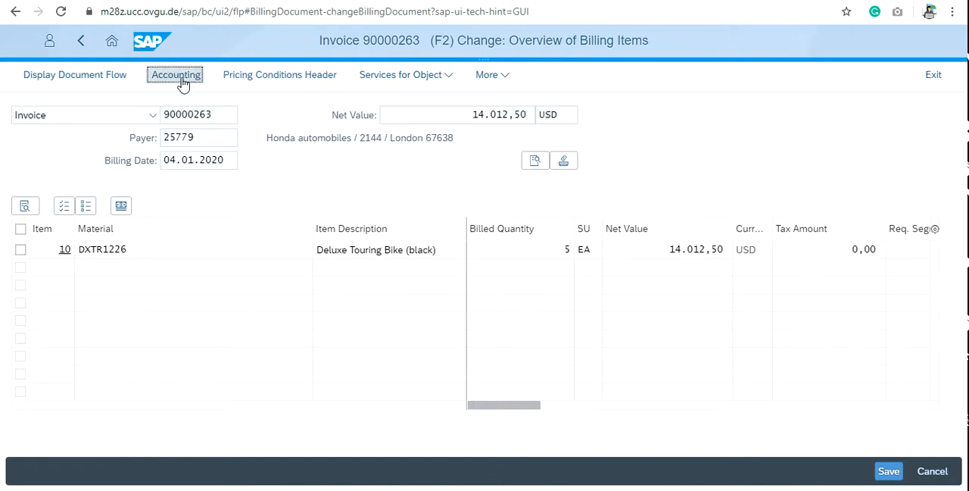
left_click(175, 74)
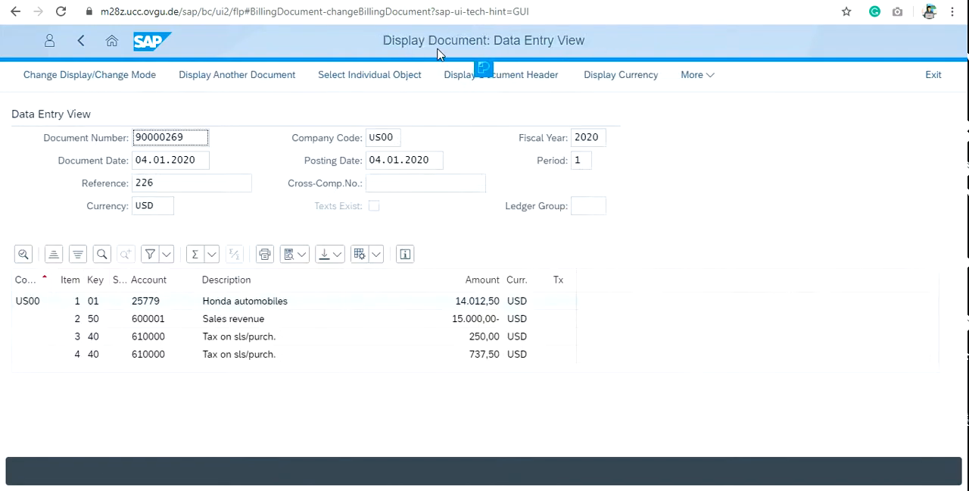
left_click(692, 74)
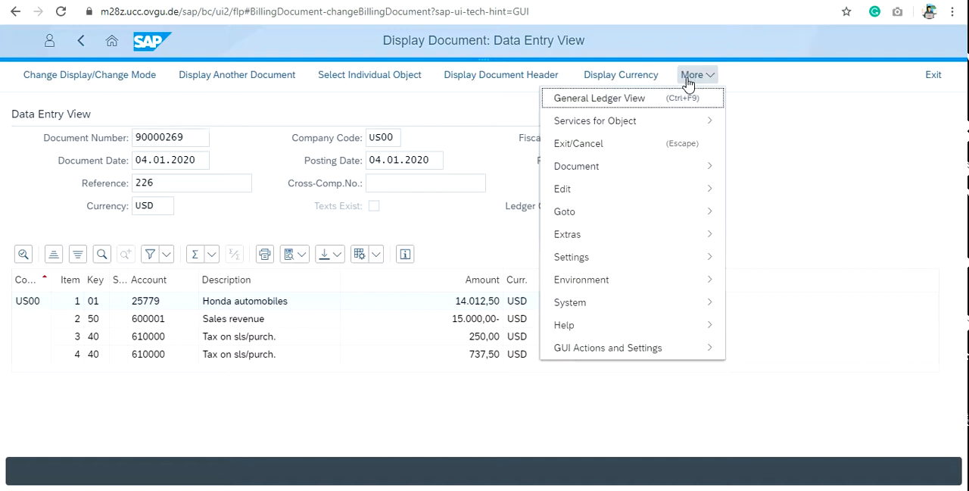
mouse_move(594, 120)
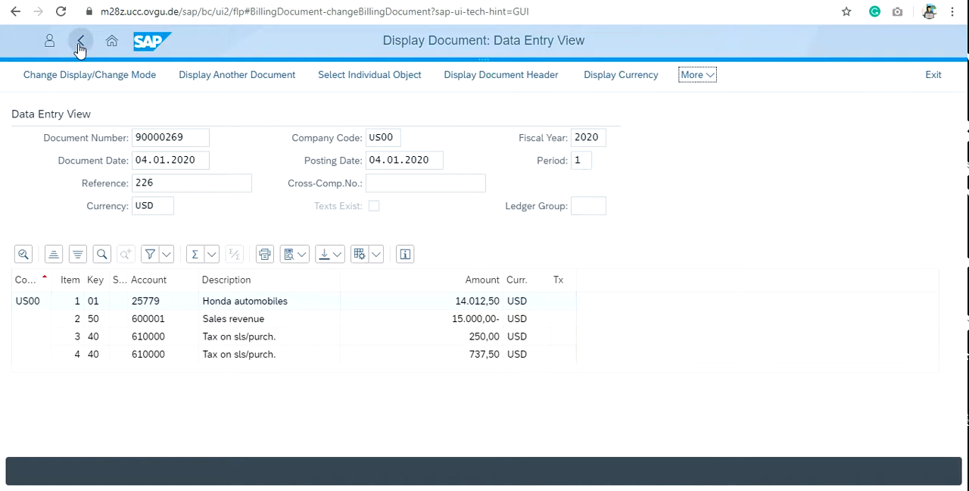
left_click(81, 40)
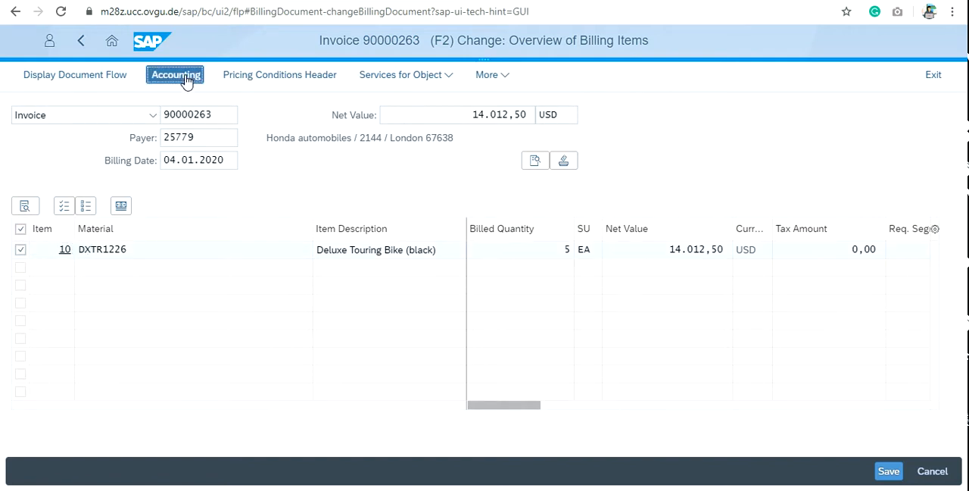
left_click(175, 75)
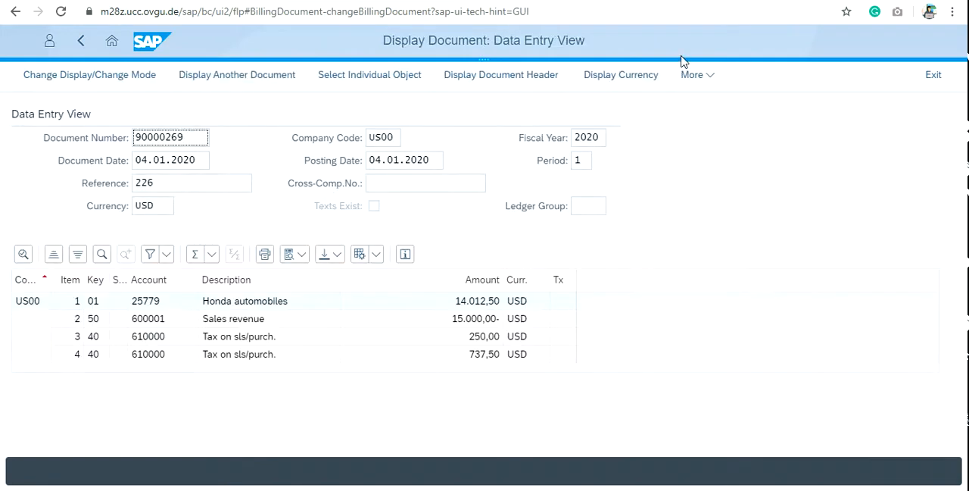
left_click(694, 74)
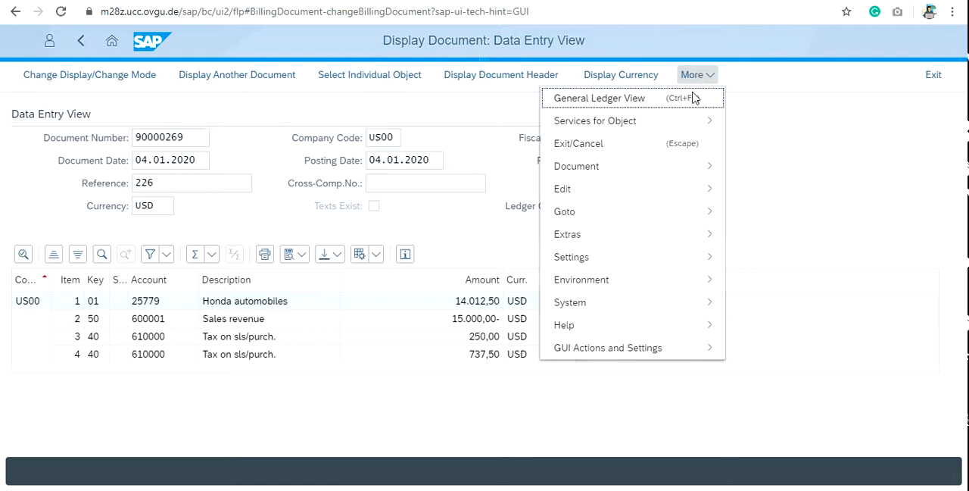
mouse_move(691, 106)
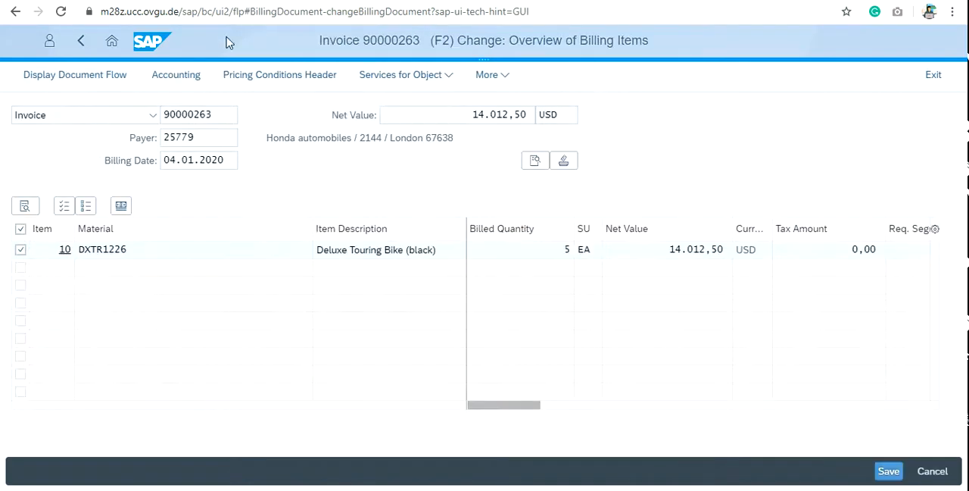
mouse_move(175, 74)
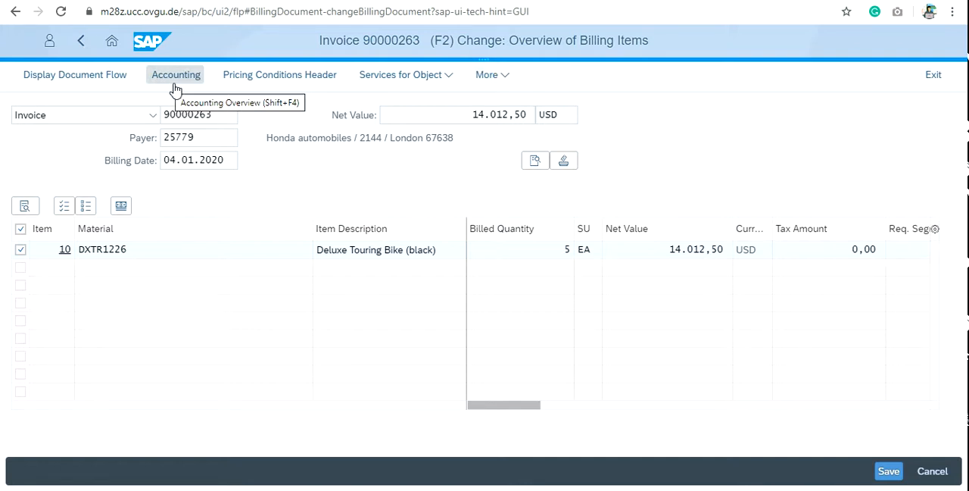
Step: Release invoice 90000263 to accounting via More > Billing Document
left_click(491, 74)
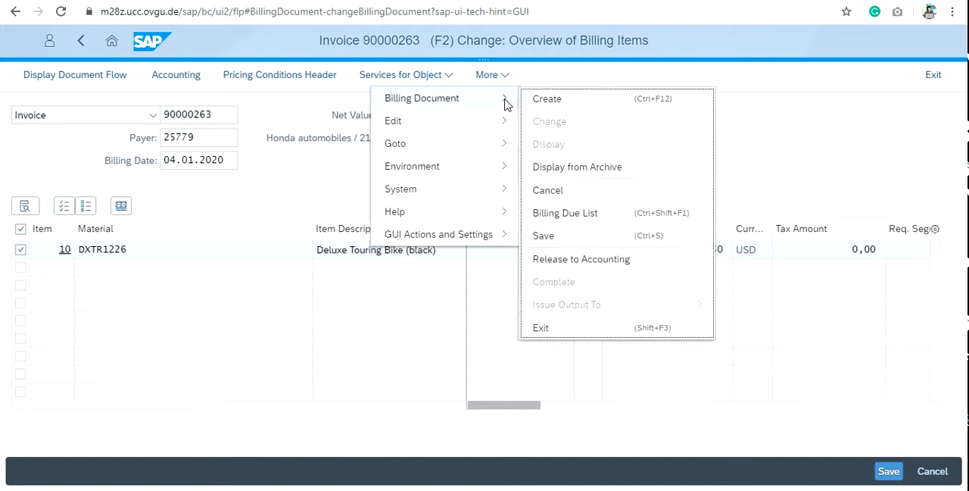
mouse_move(580, 259)
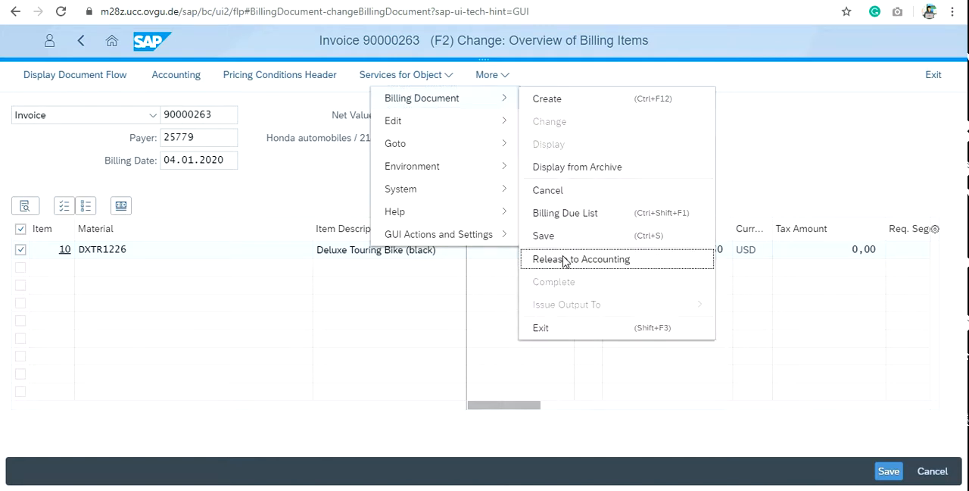
left_click(581, 258)
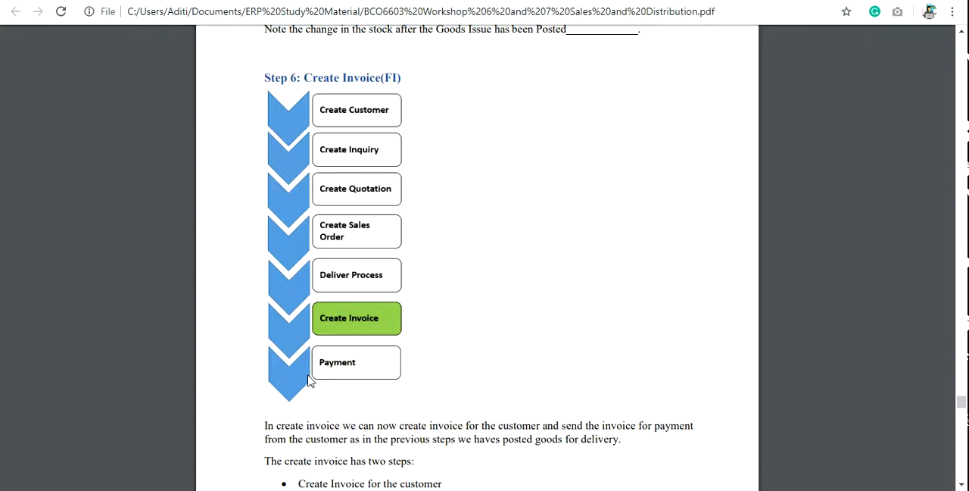
mouse_move(500, 310)
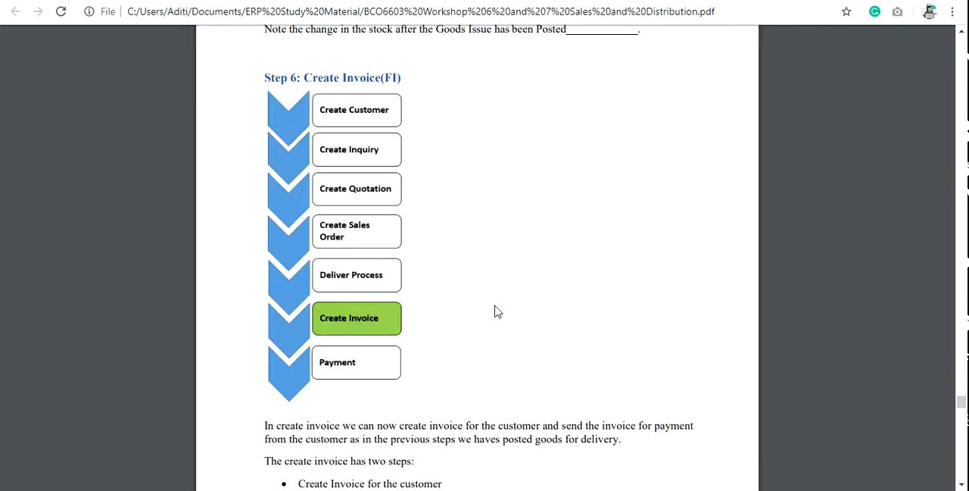
mouse_move(420, 325)
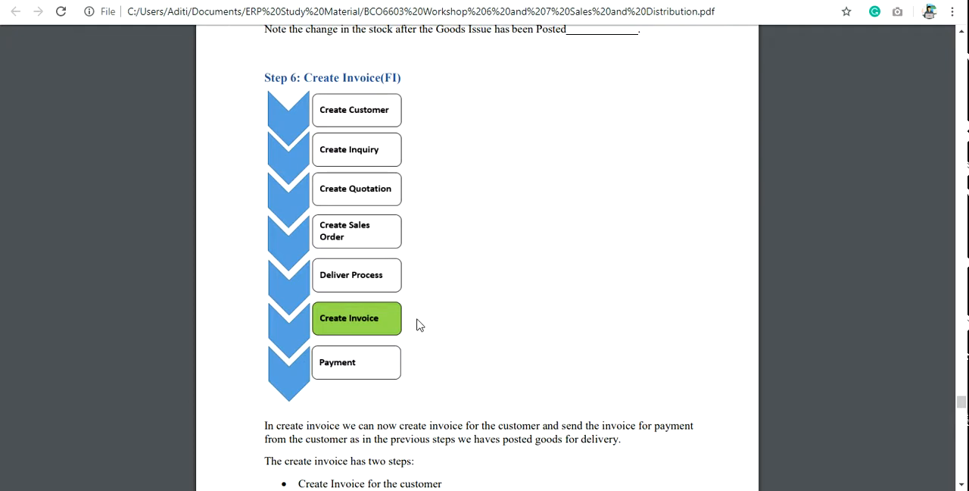
mouse_move(392, 353)
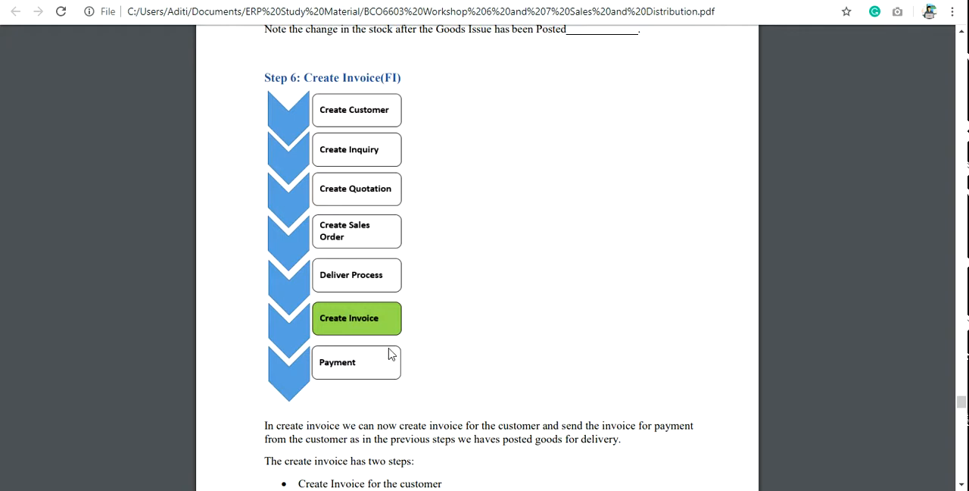